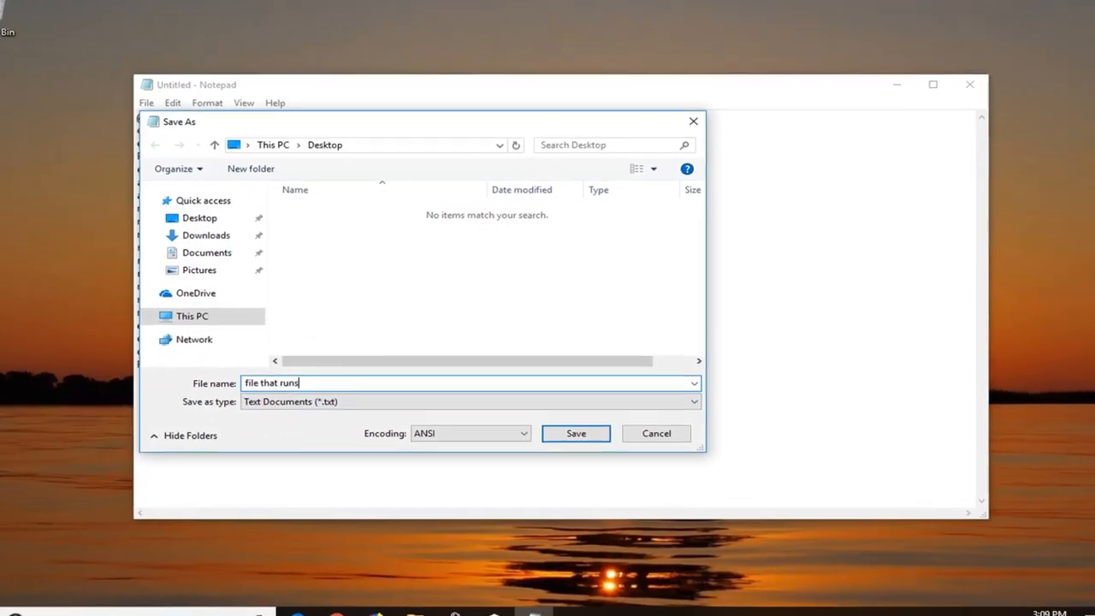
Save the Windows Update reset script to the Desktop as "file that runs".
left_click(575, 433)
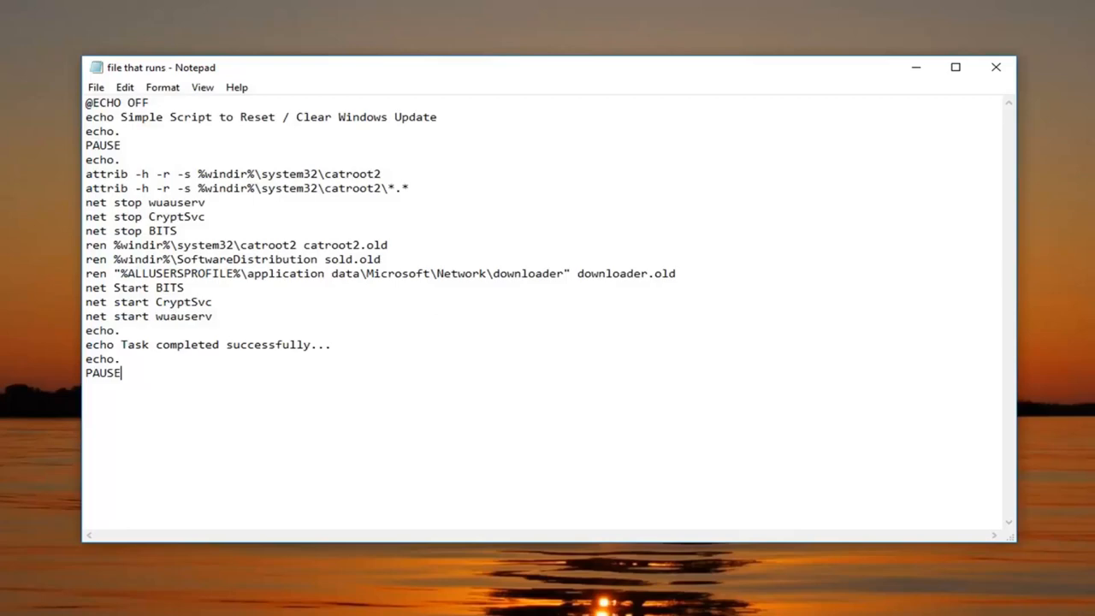